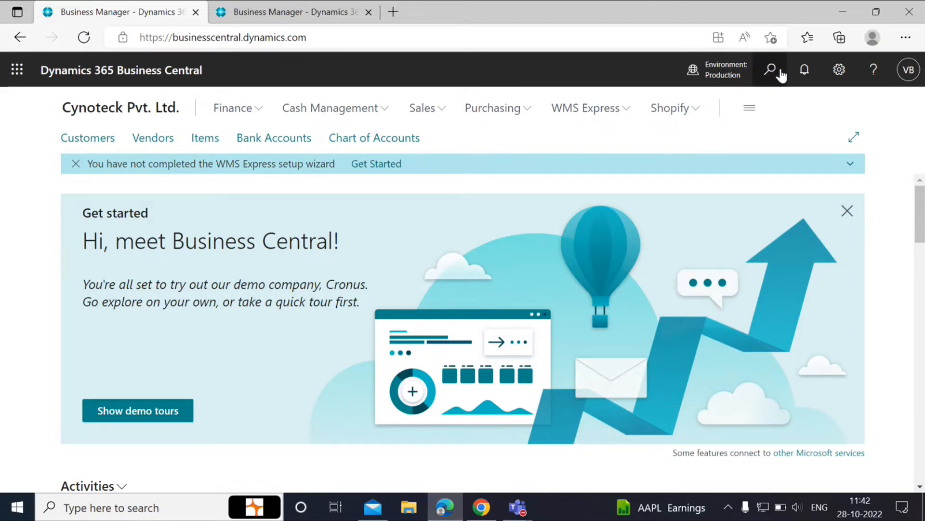
Step: Find and show the Currencies list with CAD, EUR and MXN exchange rates via Tell Me search
text(currencies)
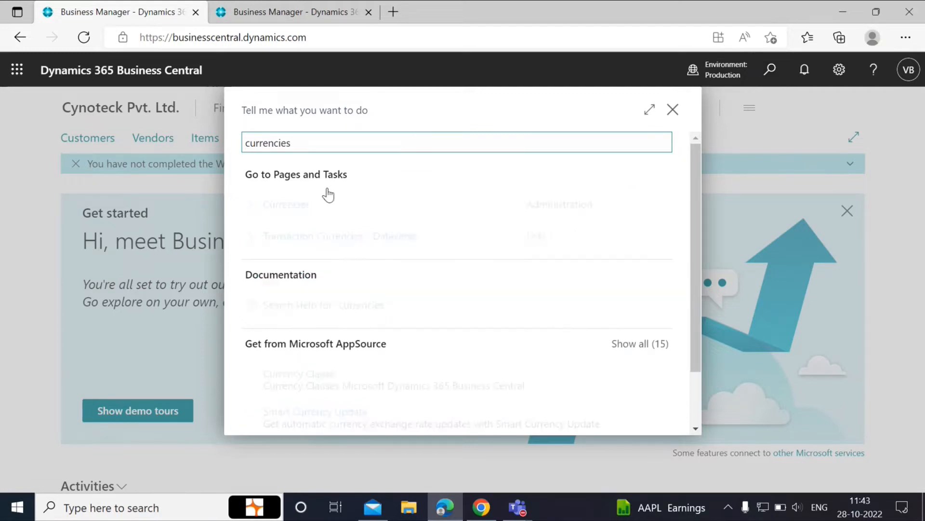
click(285, 205)
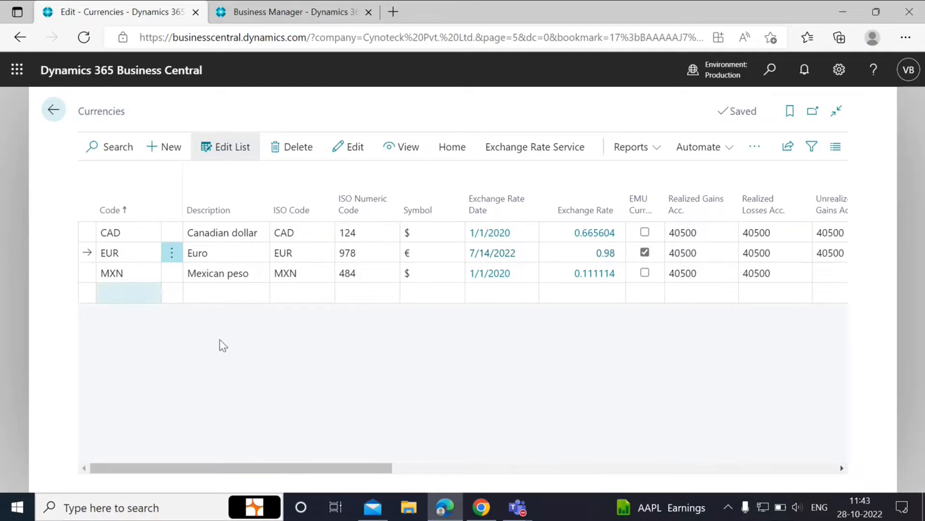
Step: From the home page, search for and show the Bank Accounts list with HSBC's balance
click(289, 12)
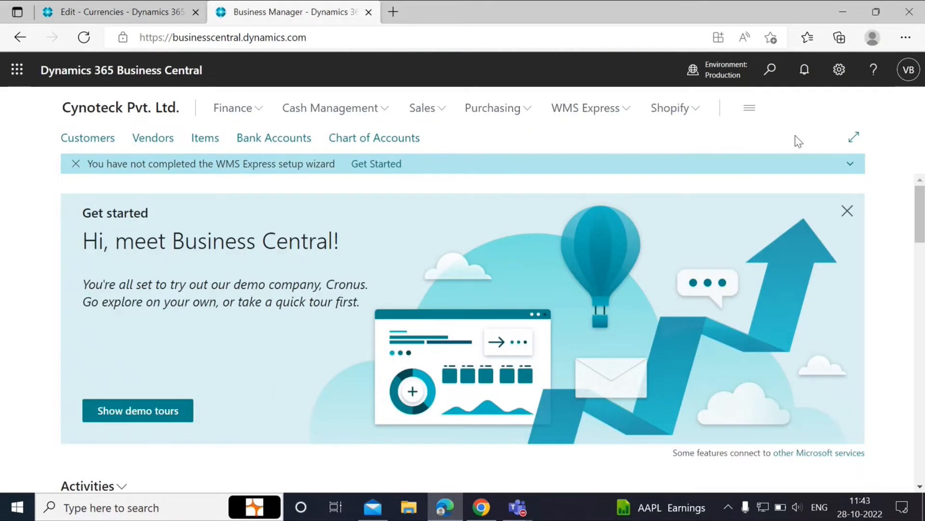
click(770, 70)
text(bank account)
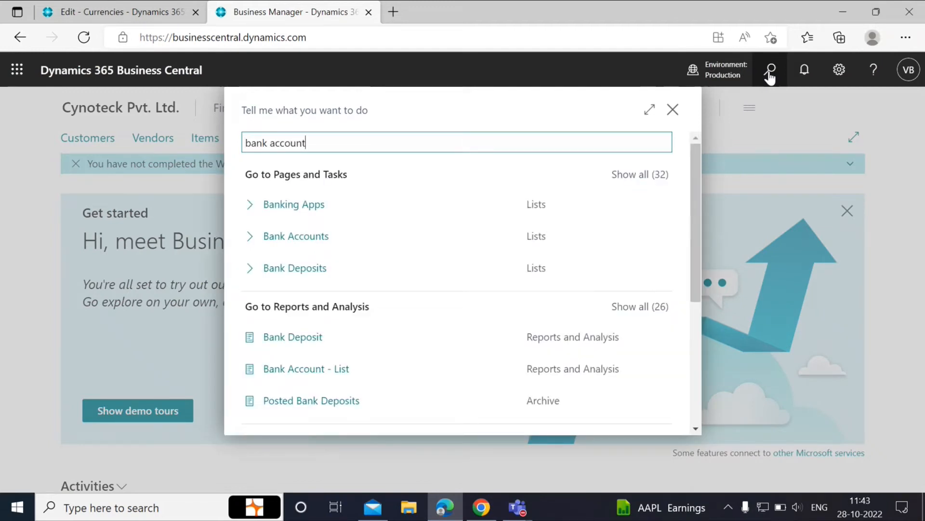
click(296, 235)
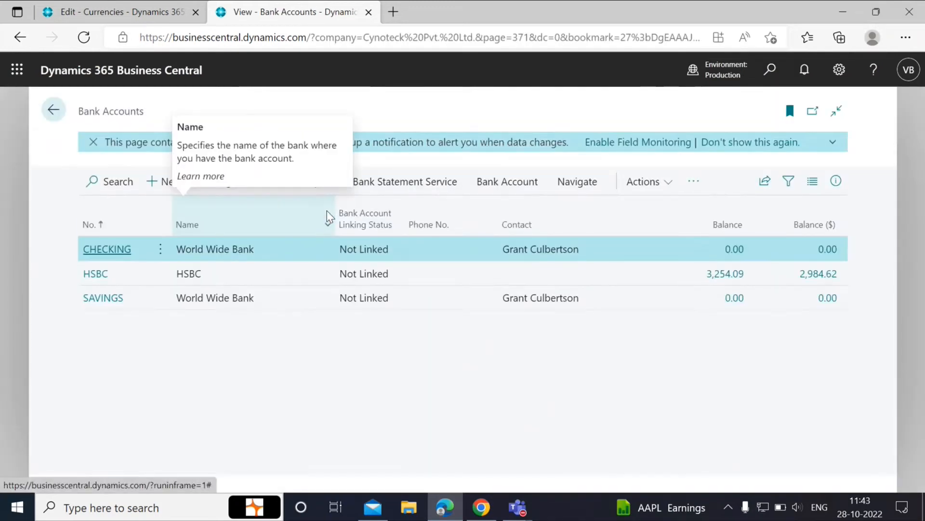
click(96, 273)
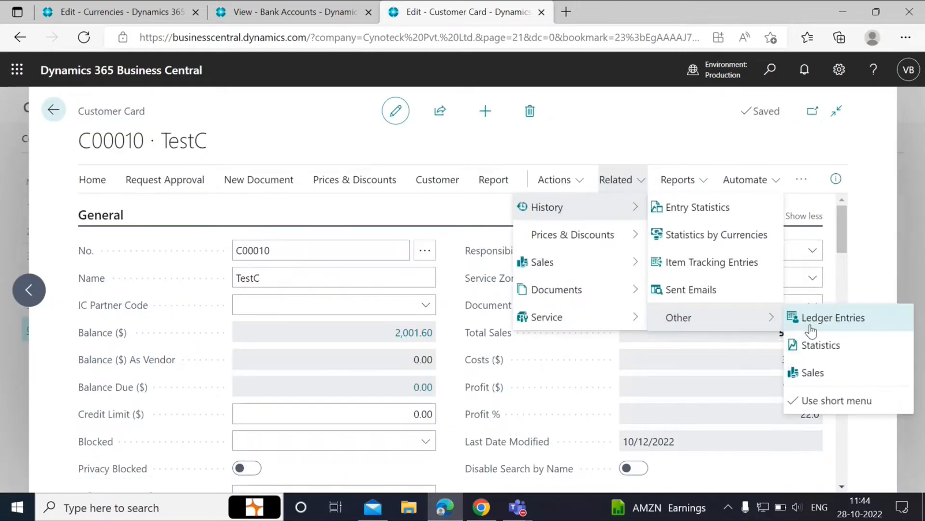
Step: Review customer TestC's ledger entries, then return to the Currencies list
click(833, 317)
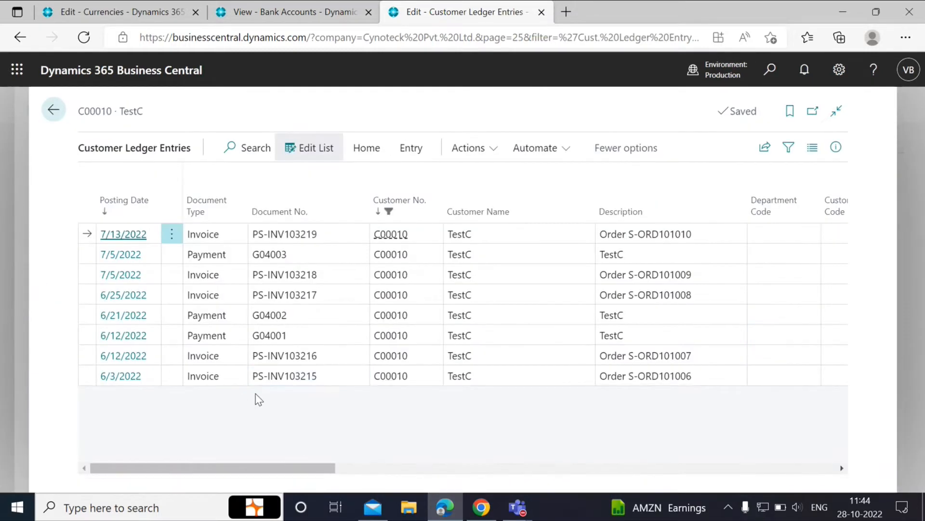
mouse_move(227, 470)
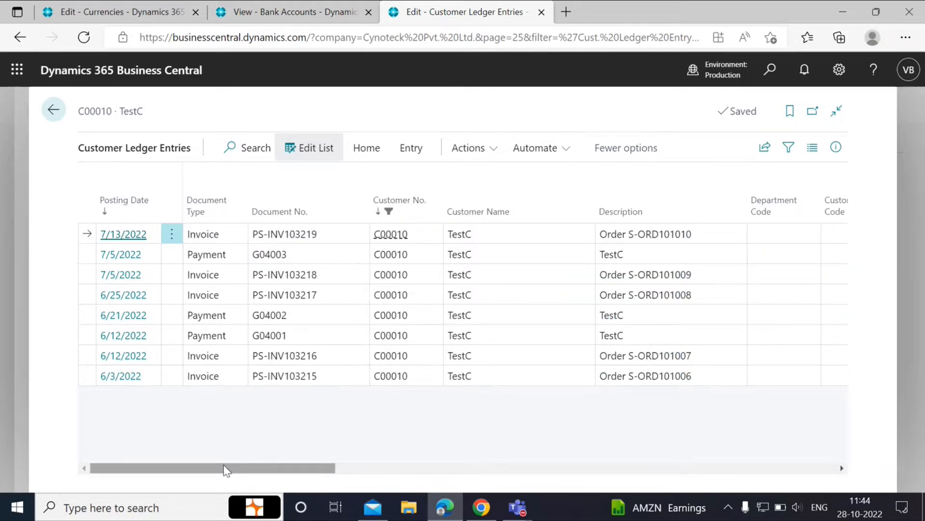
scroll(right, 3)
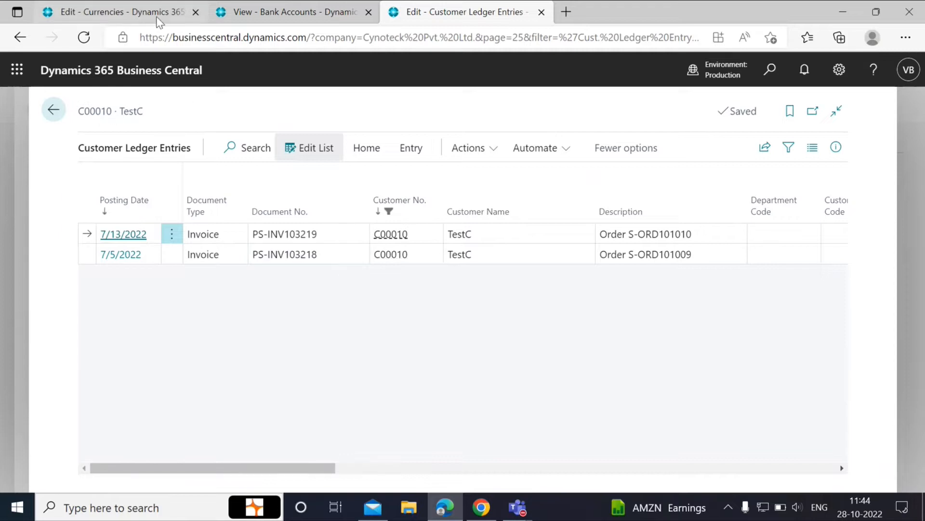
click(112, 12)
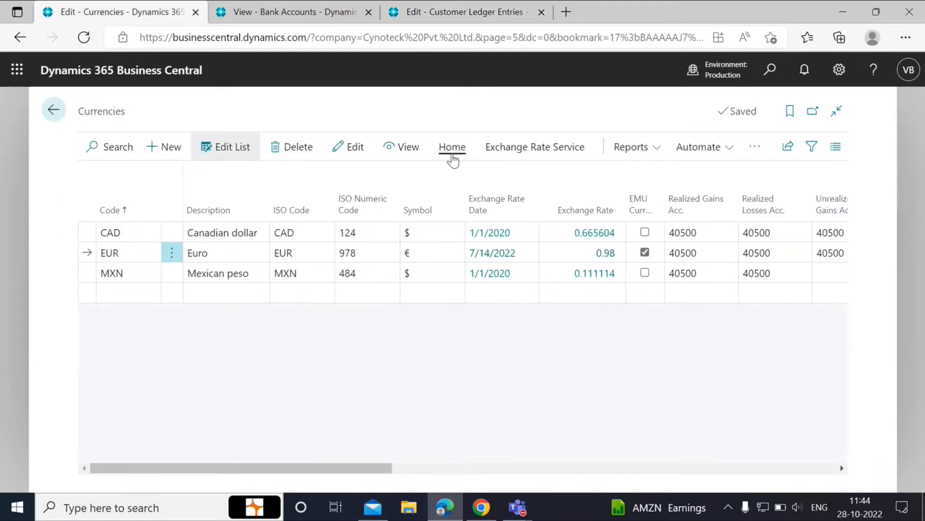
Step: Start Adjust Exchange Rates with ending date 10/28/2022 and document number EXRATE-2022
click(452, 147)
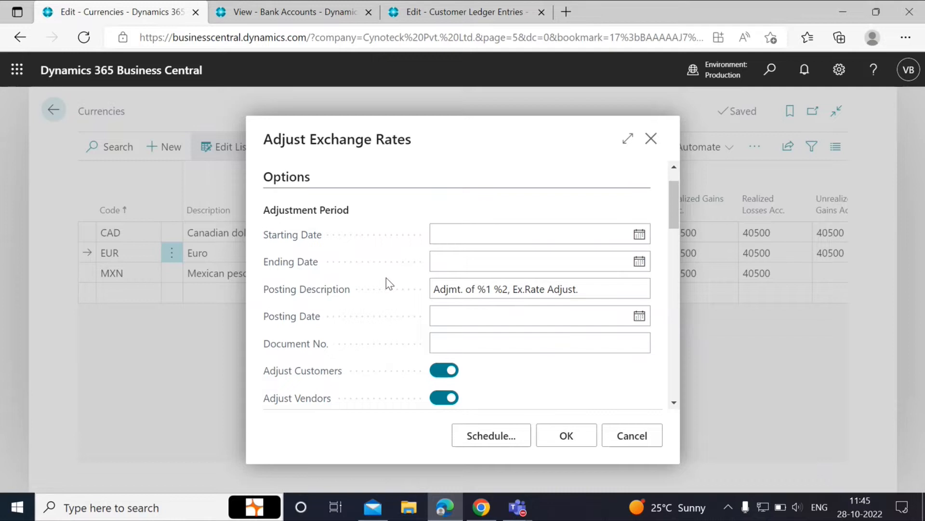
click(531, 261)
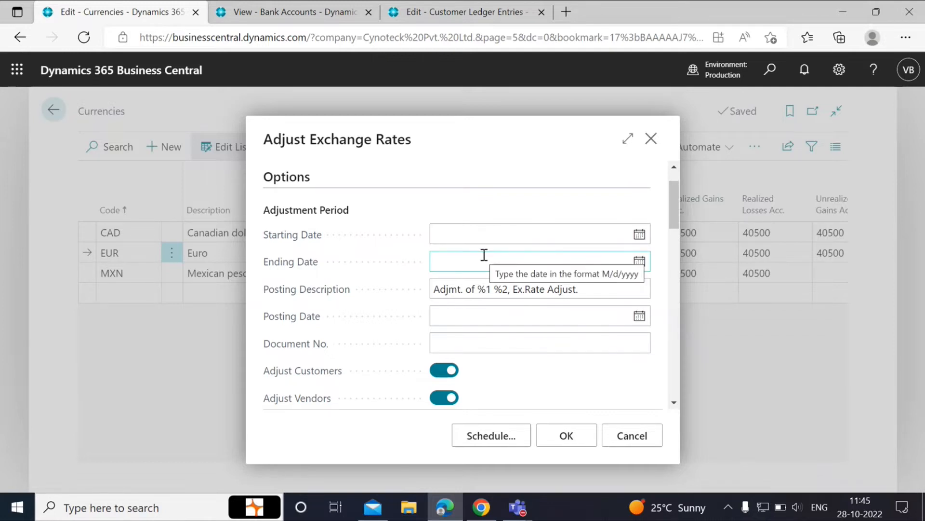
text(10/28/2022)
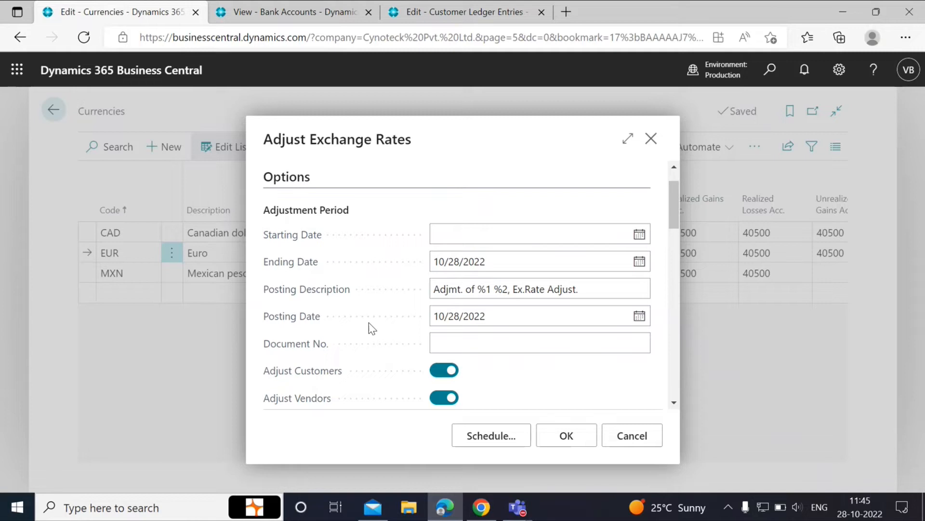
mouse_move(395, 313)
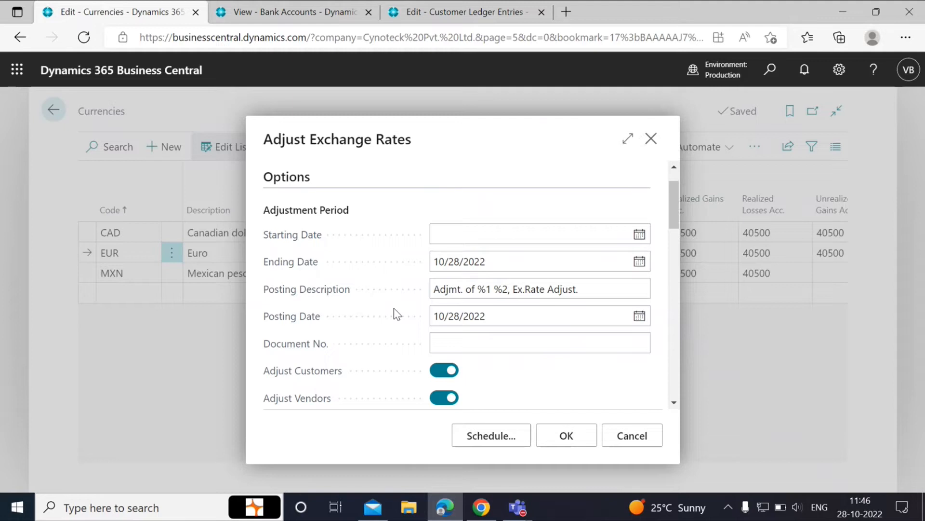
click(525, 316)
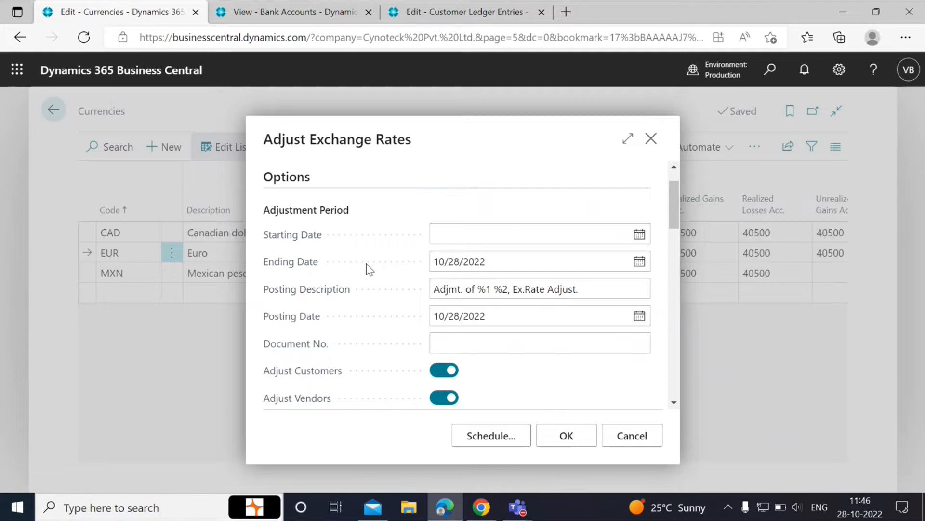
text(EXrate-2022)
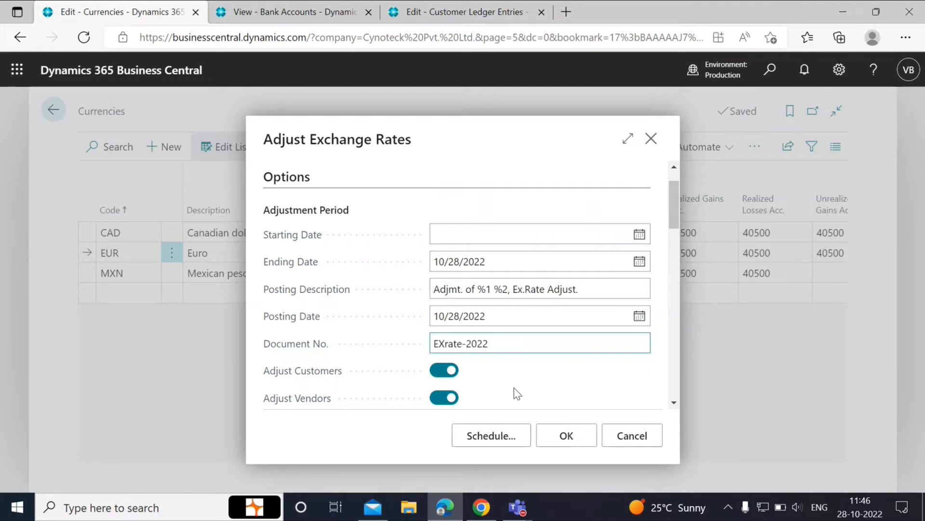
Step: Review the bank, customer and vendor filters and confirm the adjustment request with OK
scroll(down, 3)
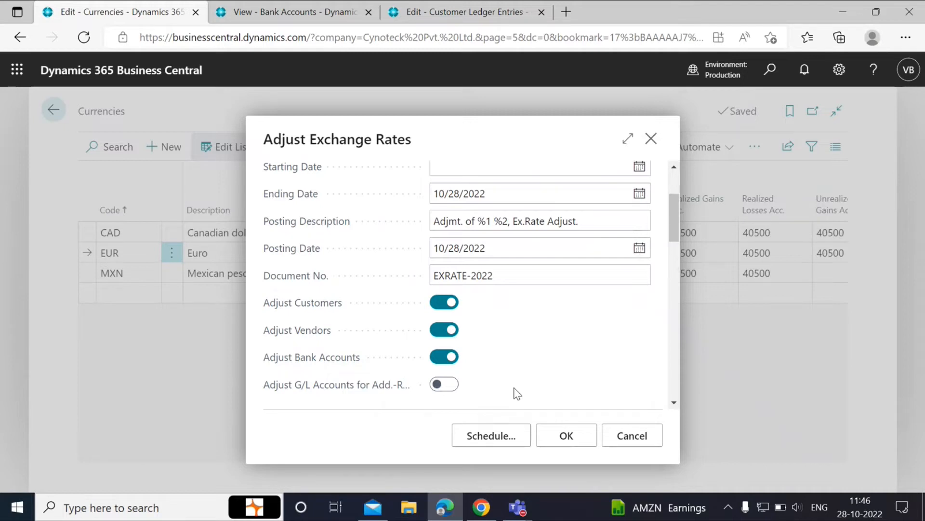
scroll(down, 3)
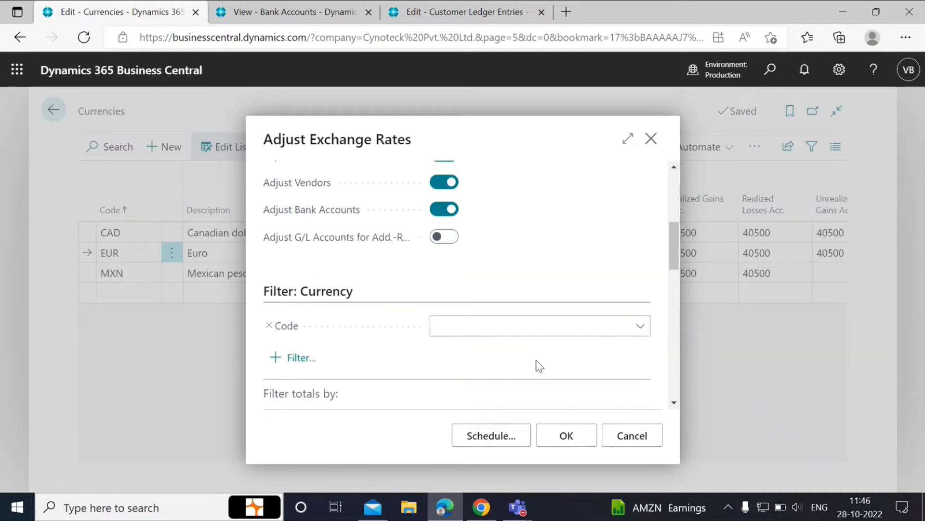
scroll(down, 3)
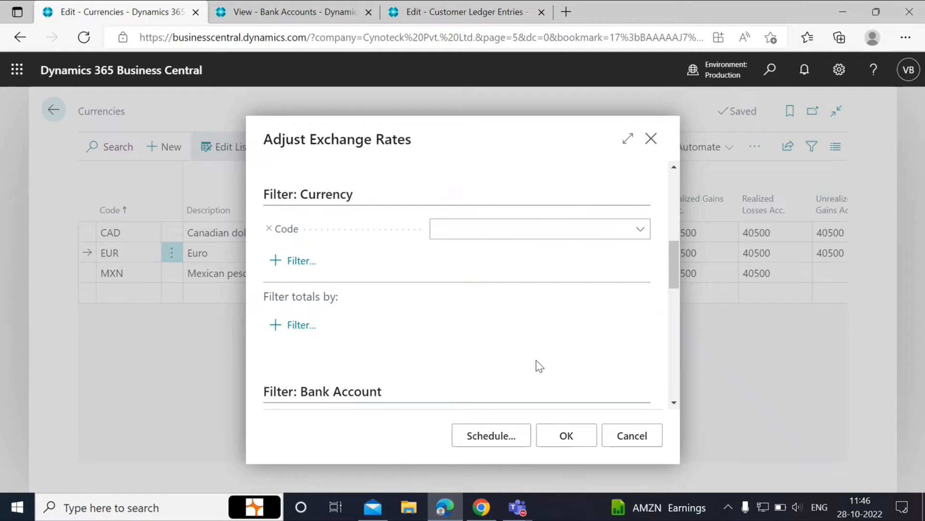
scroll(down, 3)
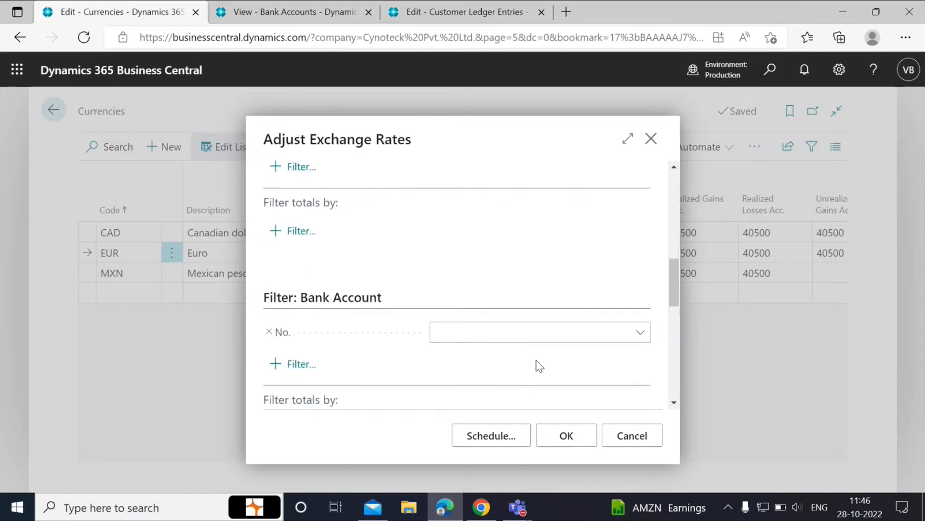
scroll(down, 3)
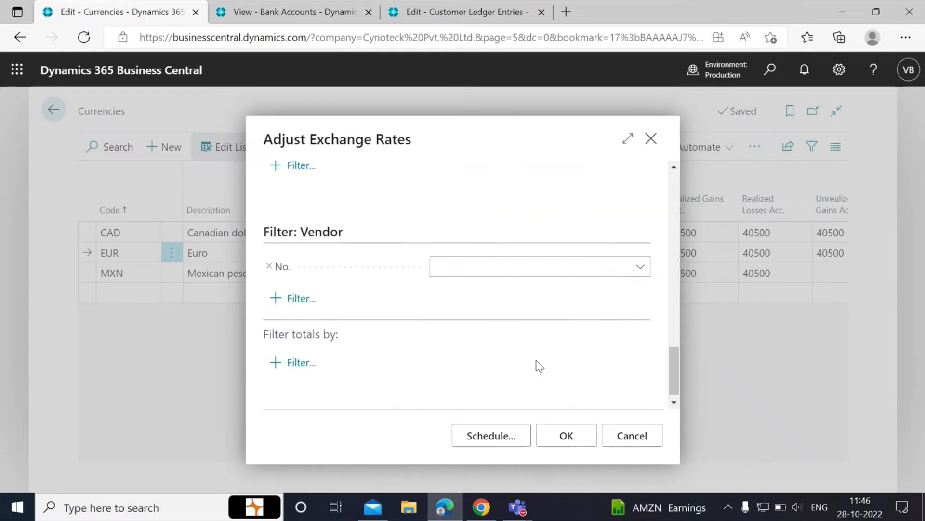
scroll(down, 3)
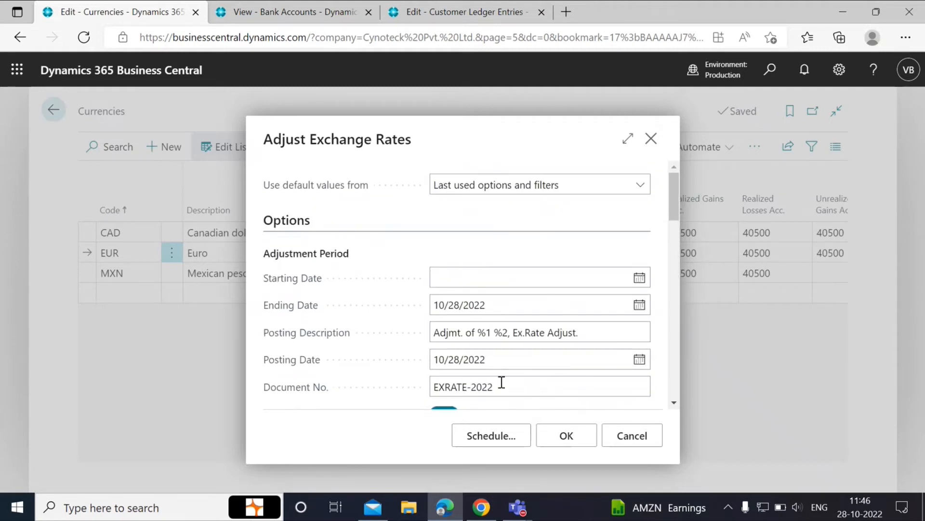
click(565, 435)
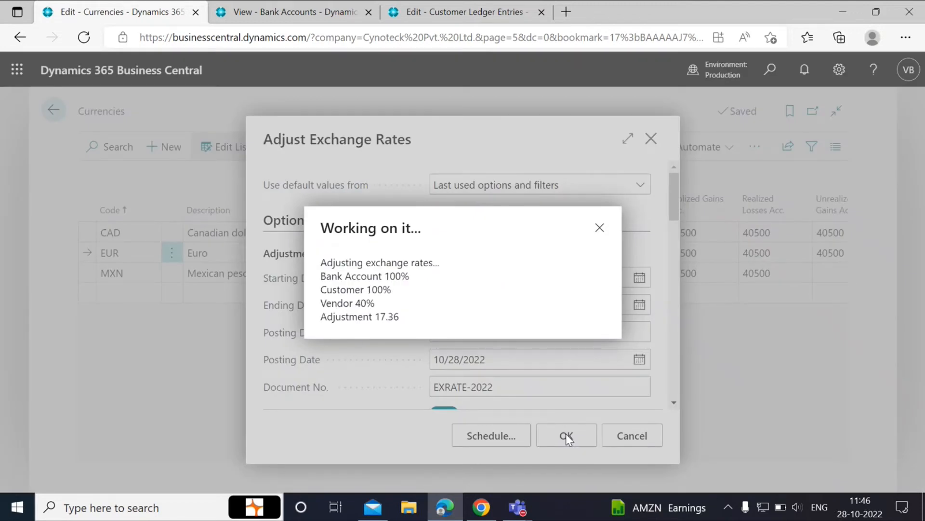
Step: Run the adjustment and acknowledge the 'exchange rates have been adjusted' message
click(566, 434)
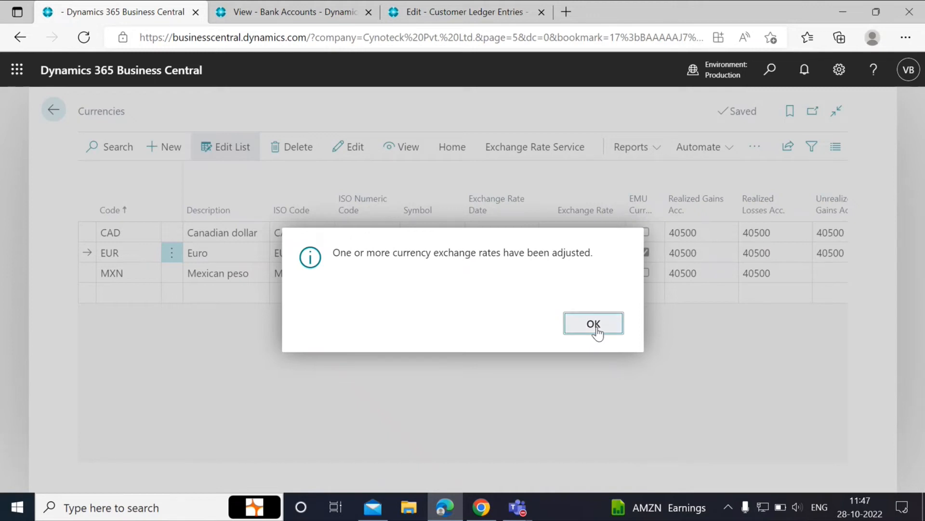
click(592, 324)
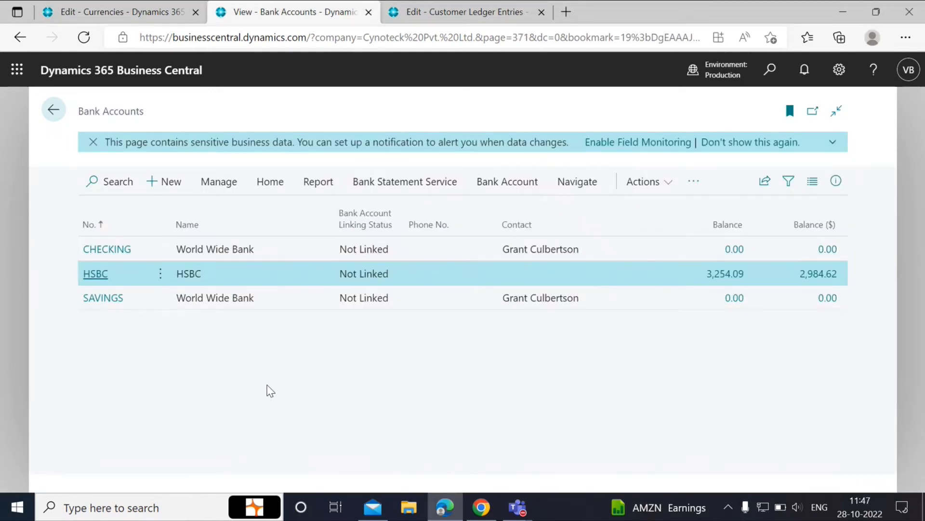
mouse_move(215, 367)
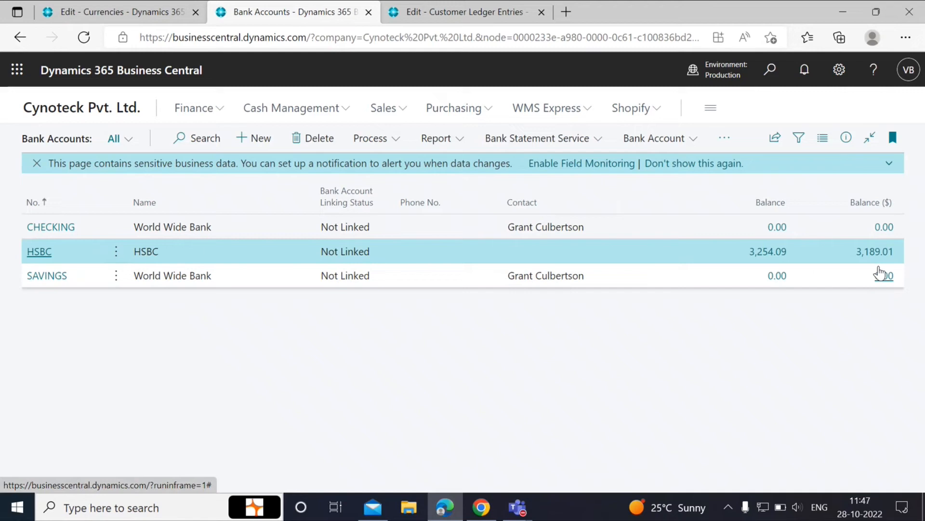
Step: Show HSBC's bank account ledger entries including the 10/28/2022 EXRATE-2022 adjustment
click(874, 251)
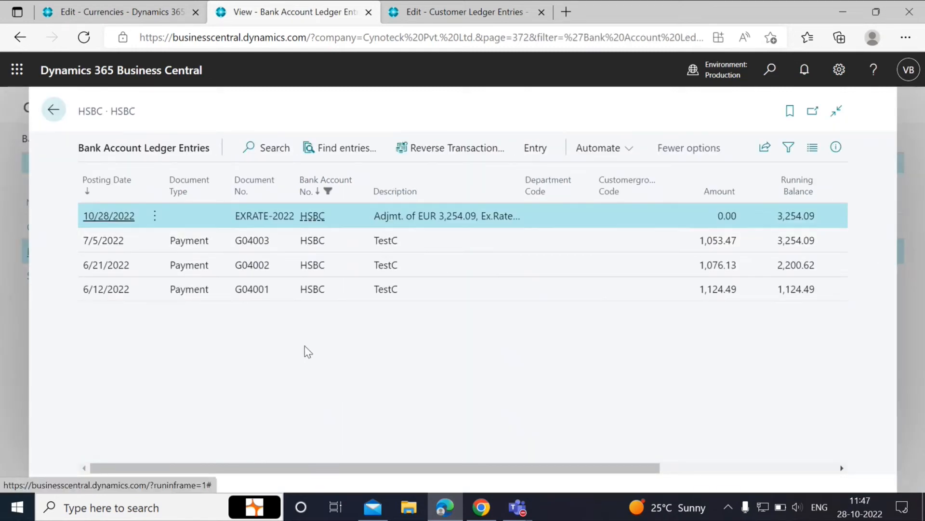
mouse_move(281, 221)
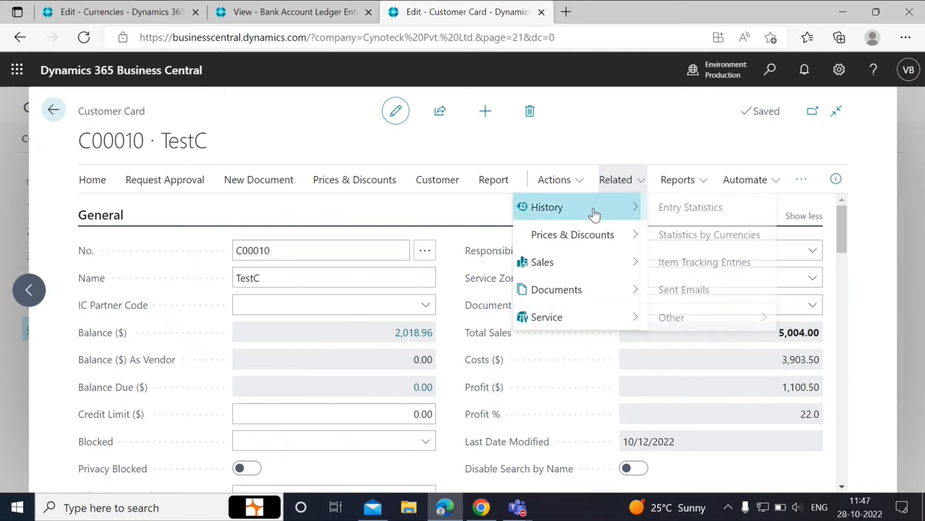
Step: Show customer TestC's ledger entries with EUR and remaining amounts, narrowed to open entries
click(546, 208)
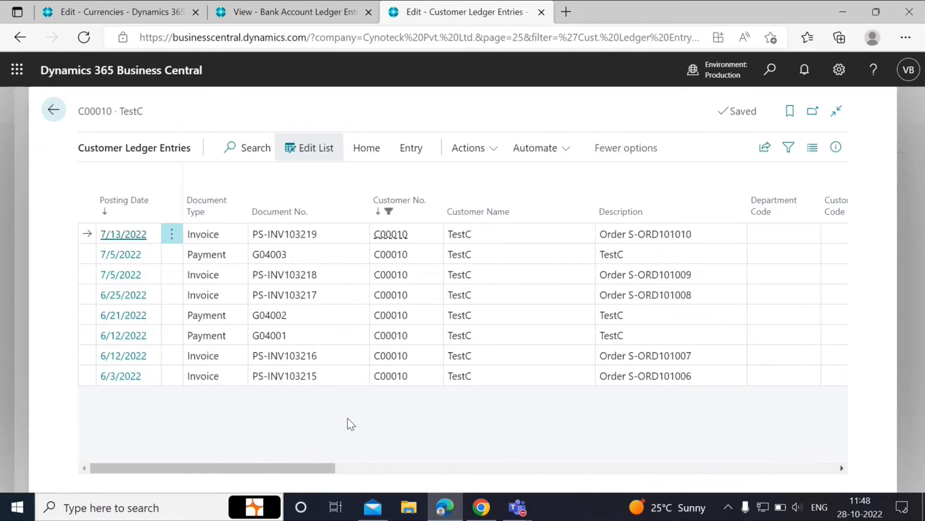
scroll(right, 3)
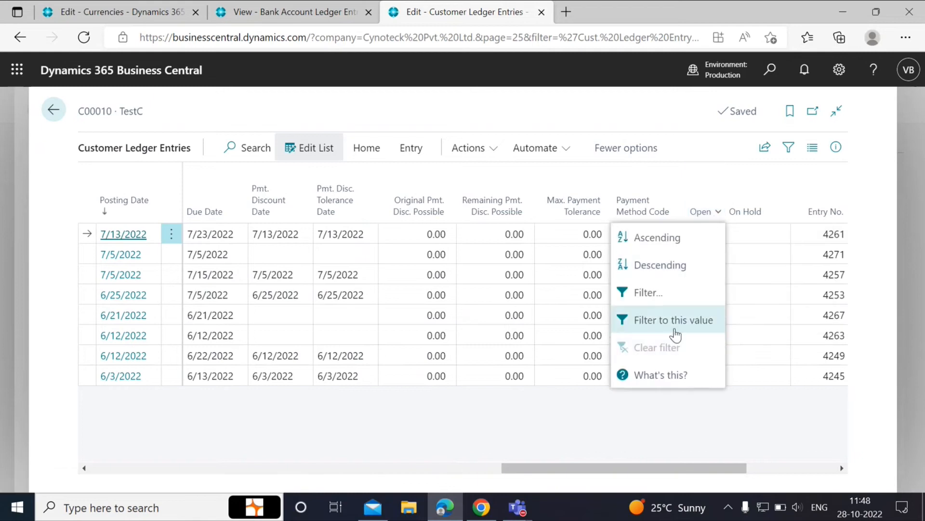
click(673, 319)
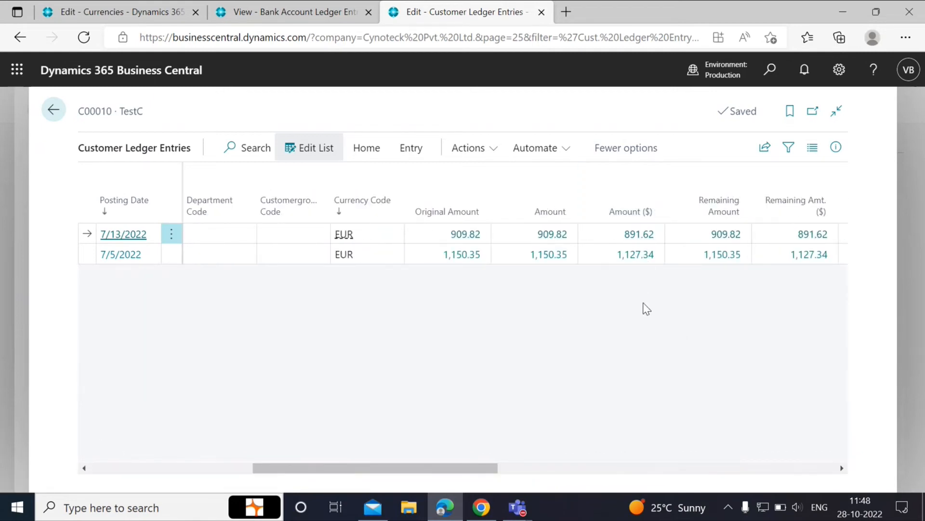
click(122, 233)
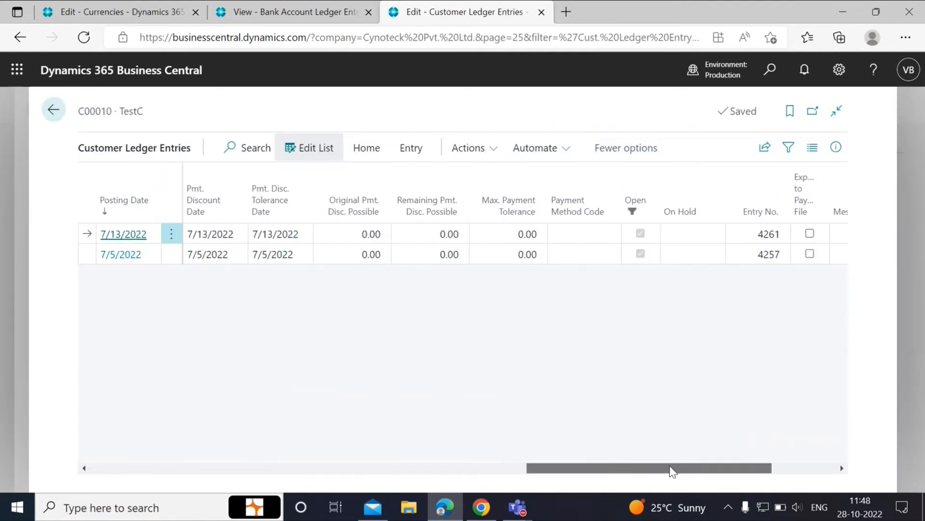
Step: Clear the Open filter and drill into the 7/5/2022 payment's remaining amount
click(445, 204)
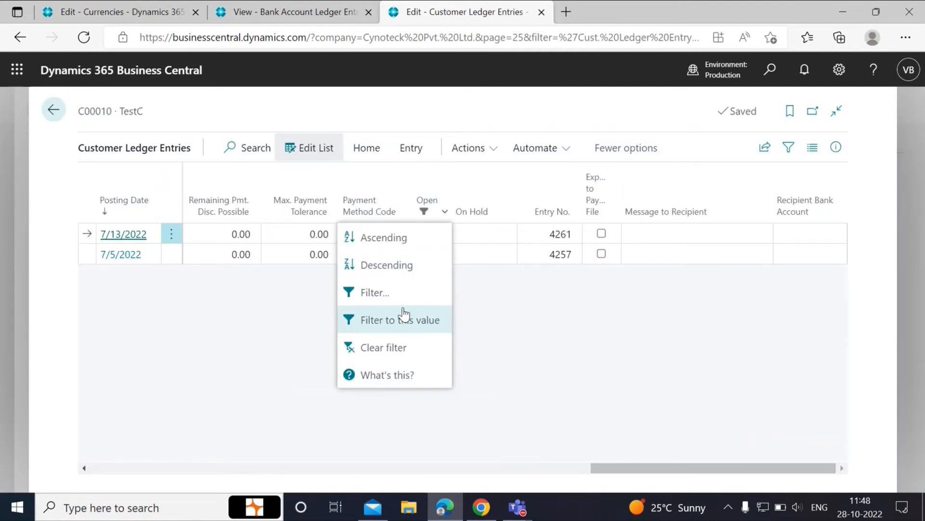
click(392, 319)
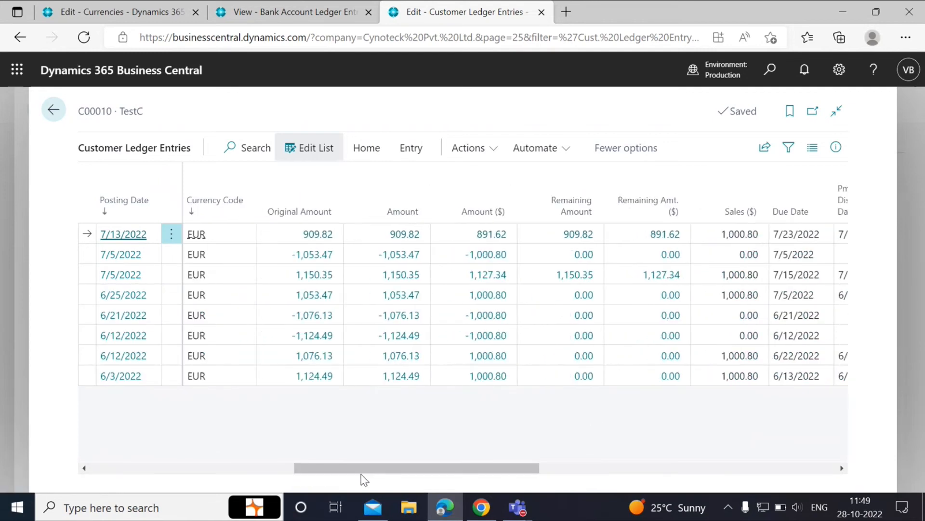
click(582, 253)
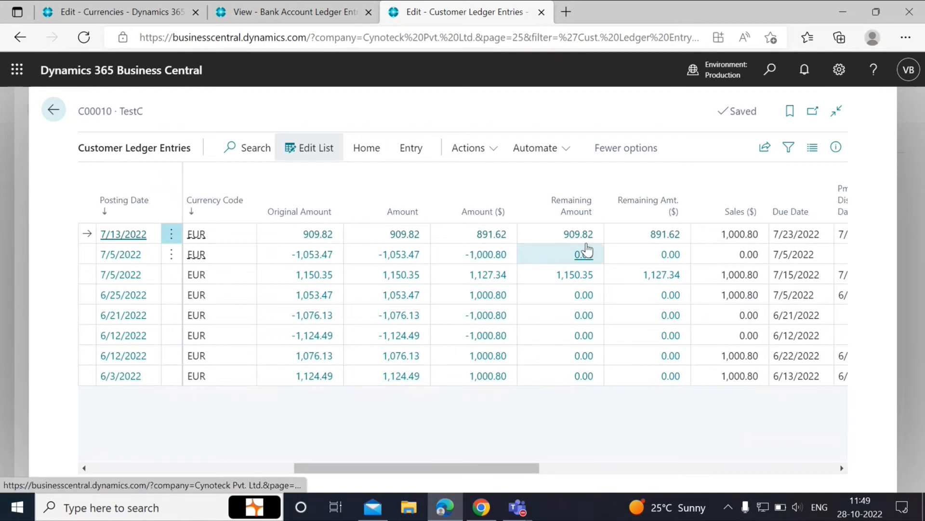